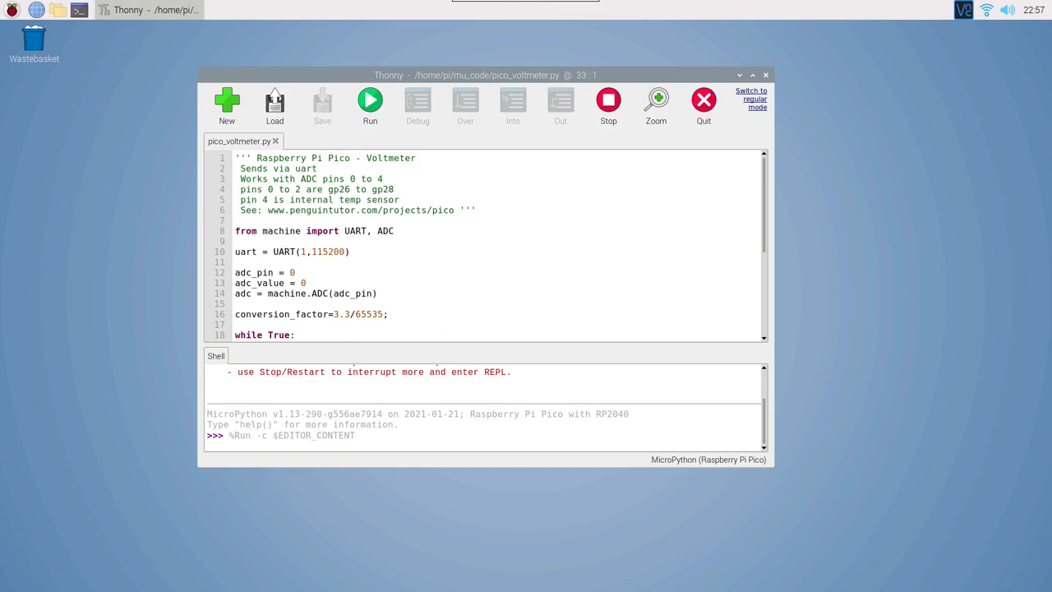
pyautogui.moveTo(629, 76)
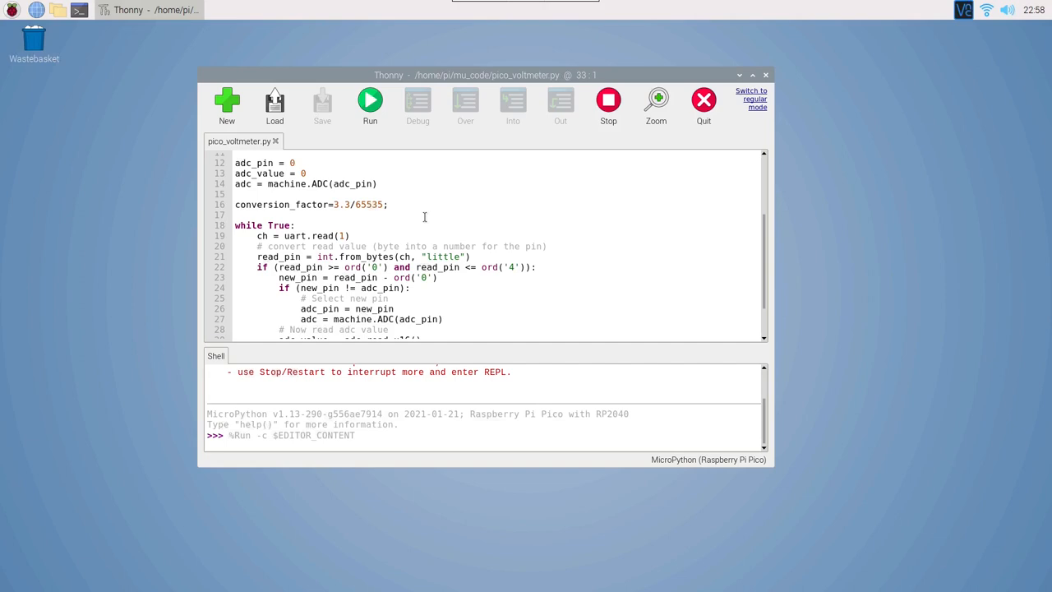
# Step: Scroll through voltmeter.c past the UART defines to the 12-bit conversion factor and receive handler
pyautogui.scroll(-3)
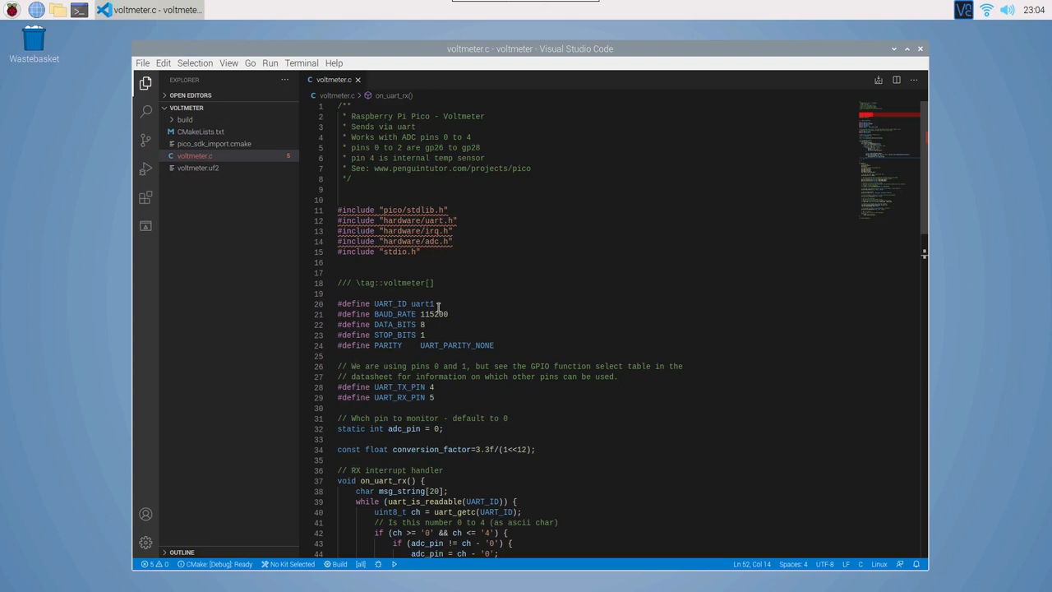
pyautogui.scroll(-3)
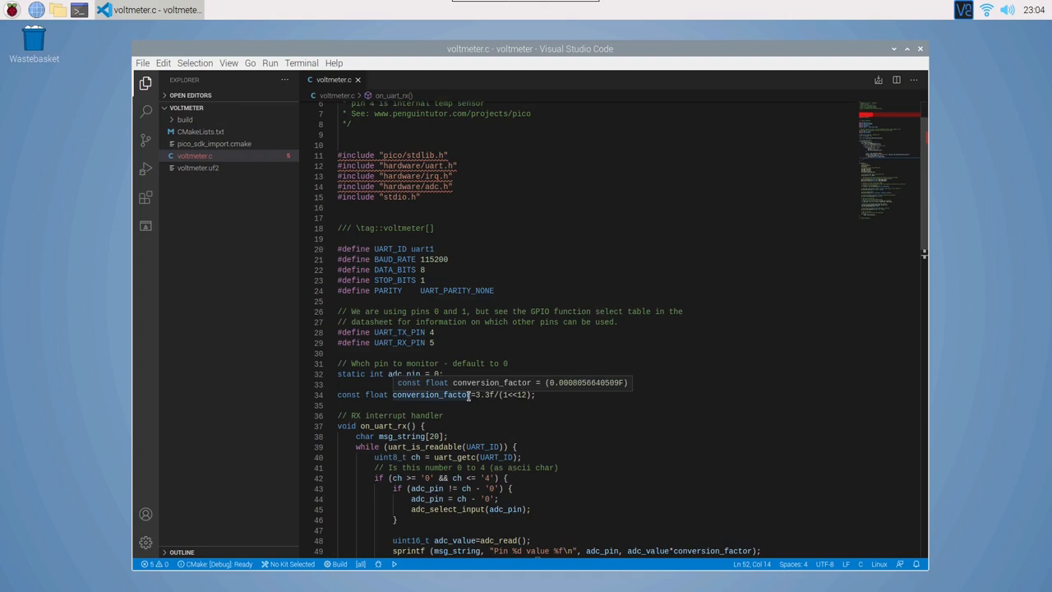
pyautogui.moveTo(654, 366)
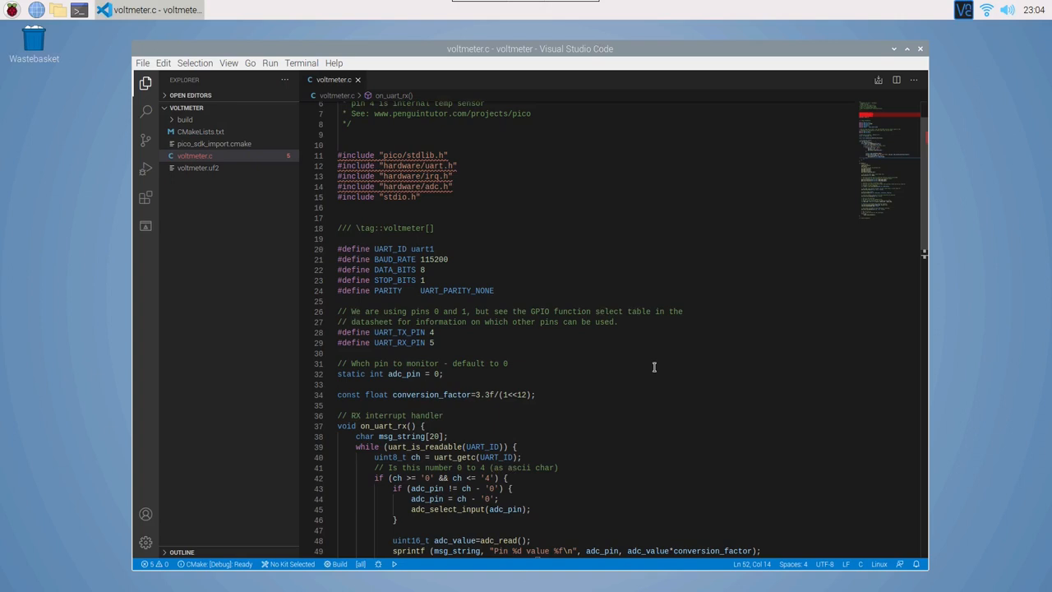
pyautogui.scroll(-3)
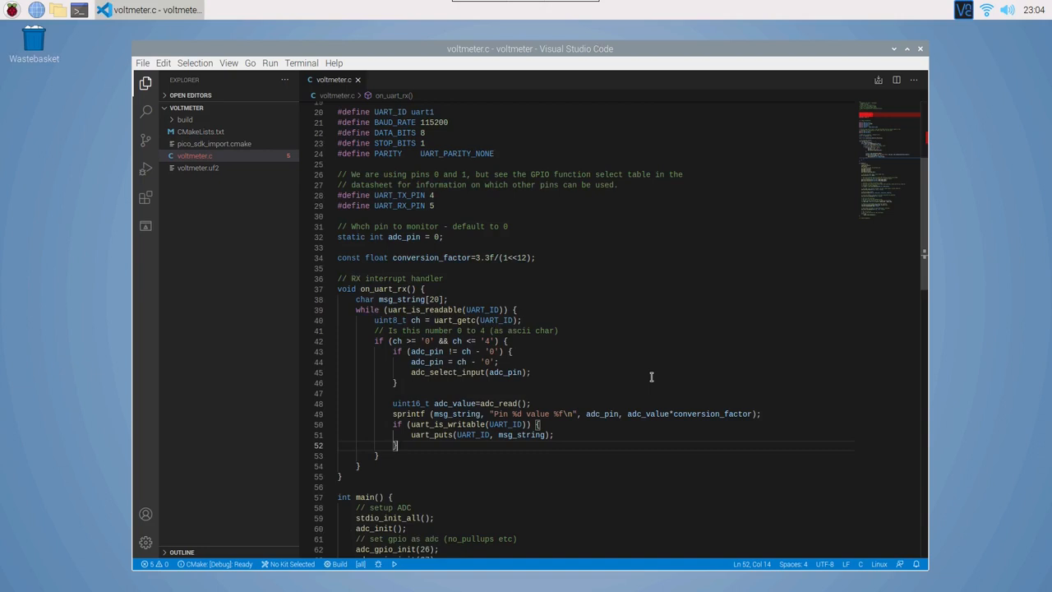
pyautogui.scroll(-3)
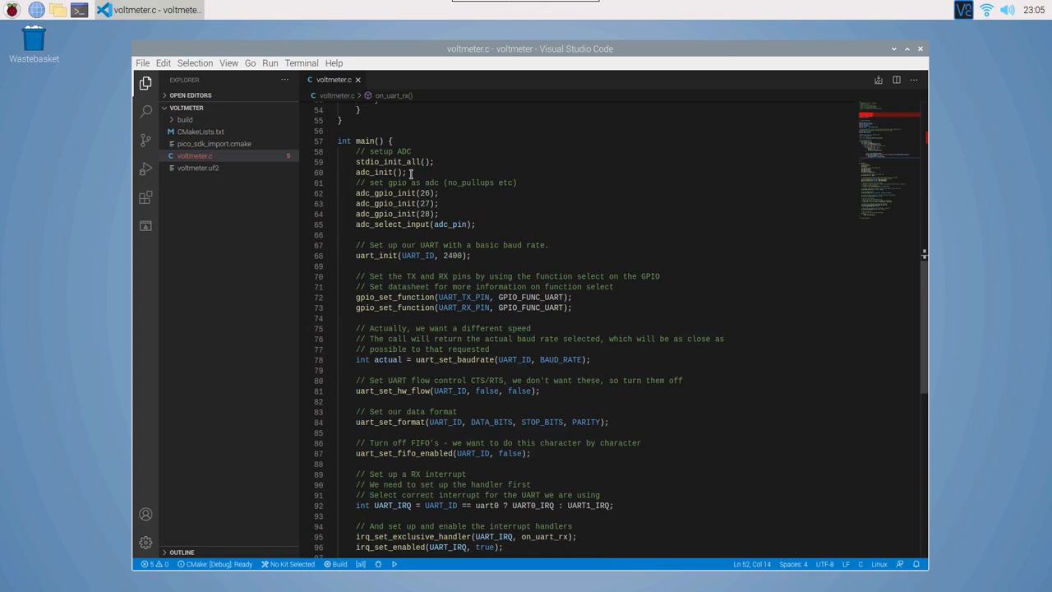
pyautogui.moveTo(404, 214)
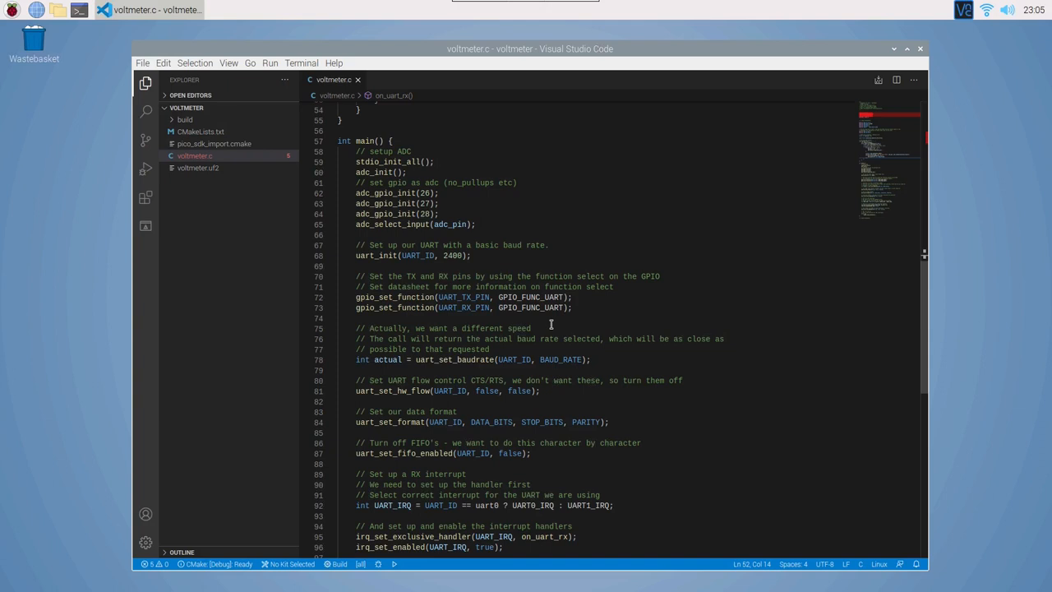
pyautogui.scroll(-3)
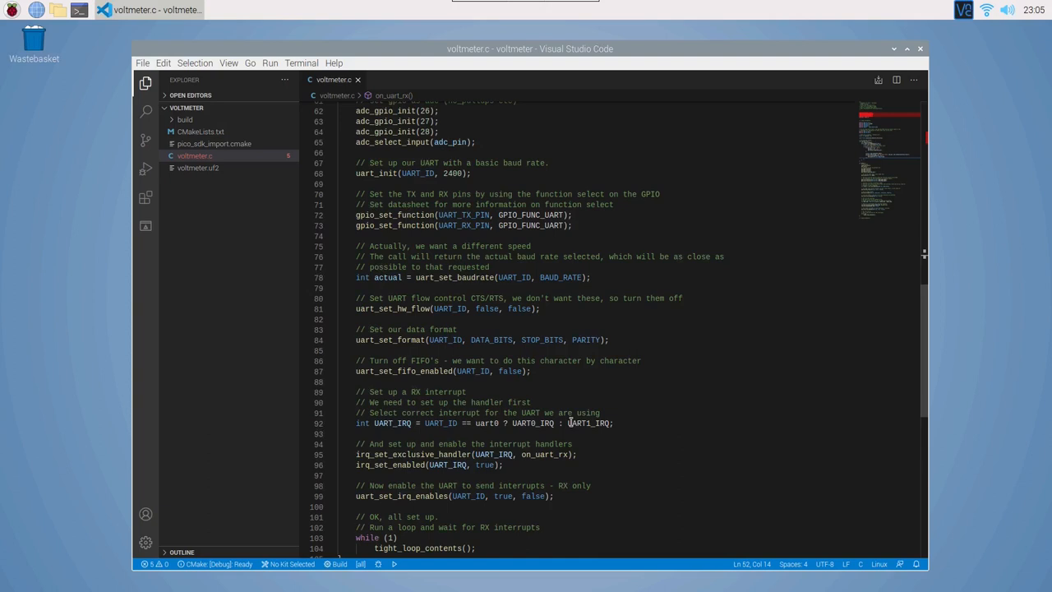
pyautogui.scroll(-3)
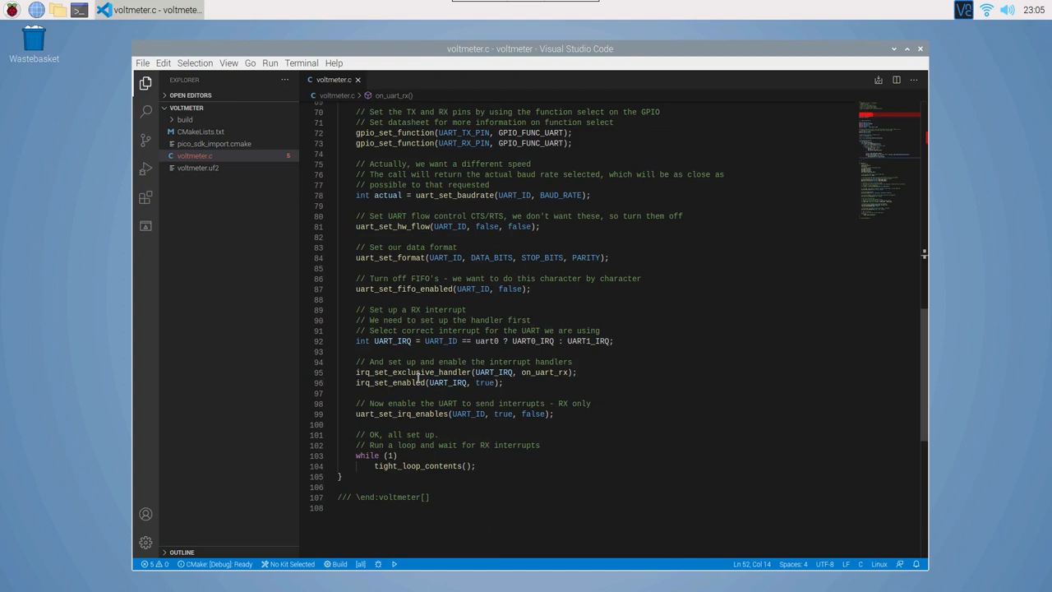
pyautogui.moveTo(550, 372)
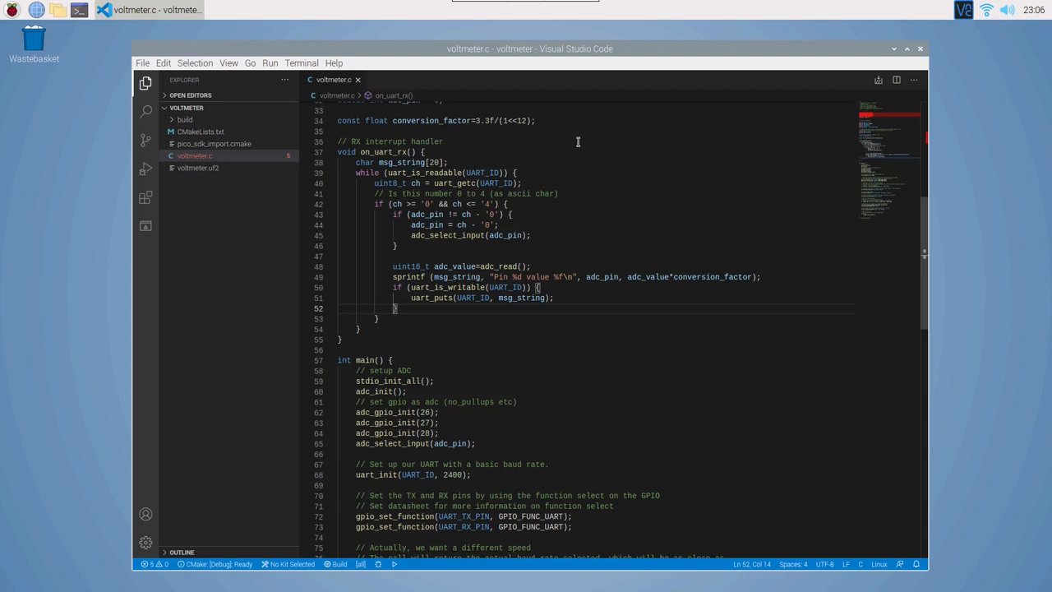
pyautogui.moveTo(411, 172)
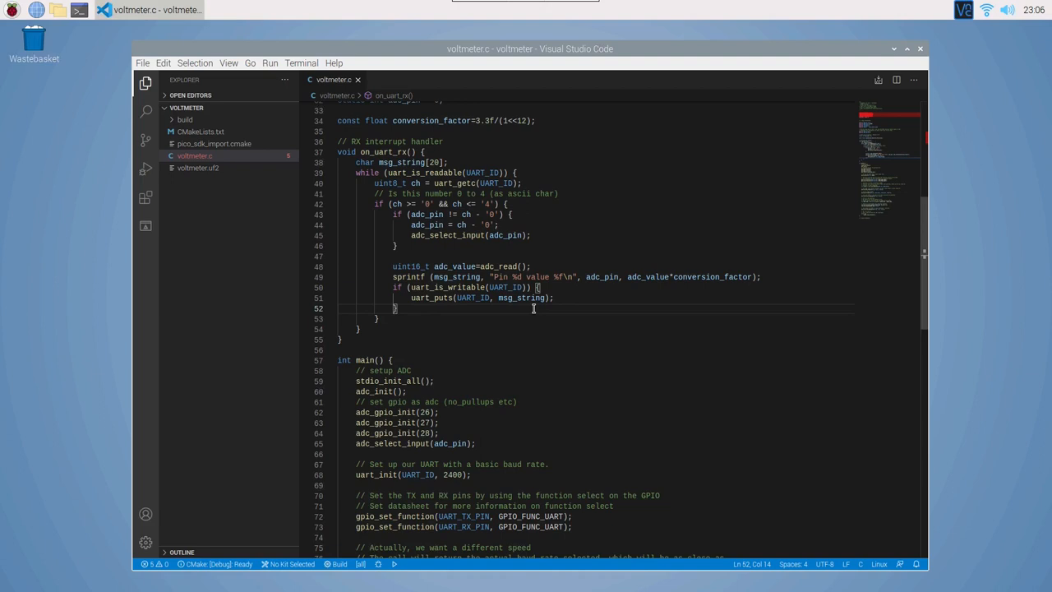
pyautogui.moveTo(531, 311)
pyautogui.write('cd pio')
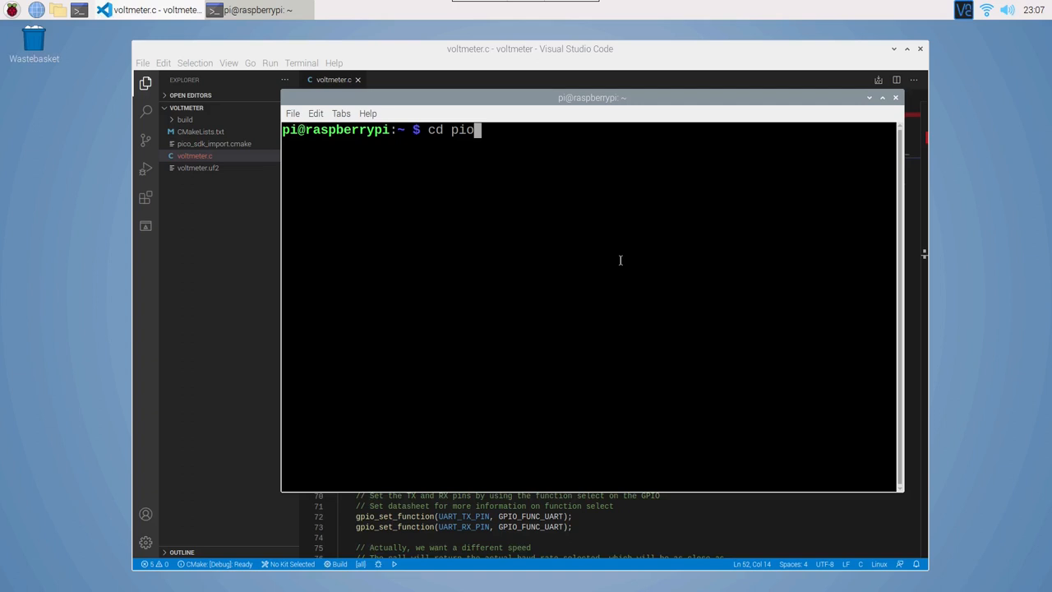
# Step: Enter the pico project build folder, then configure with cmake .. and compile with make -j2
pyautogui.write('/pico-projects/')
pyautogui.write('cd voltmeter/')
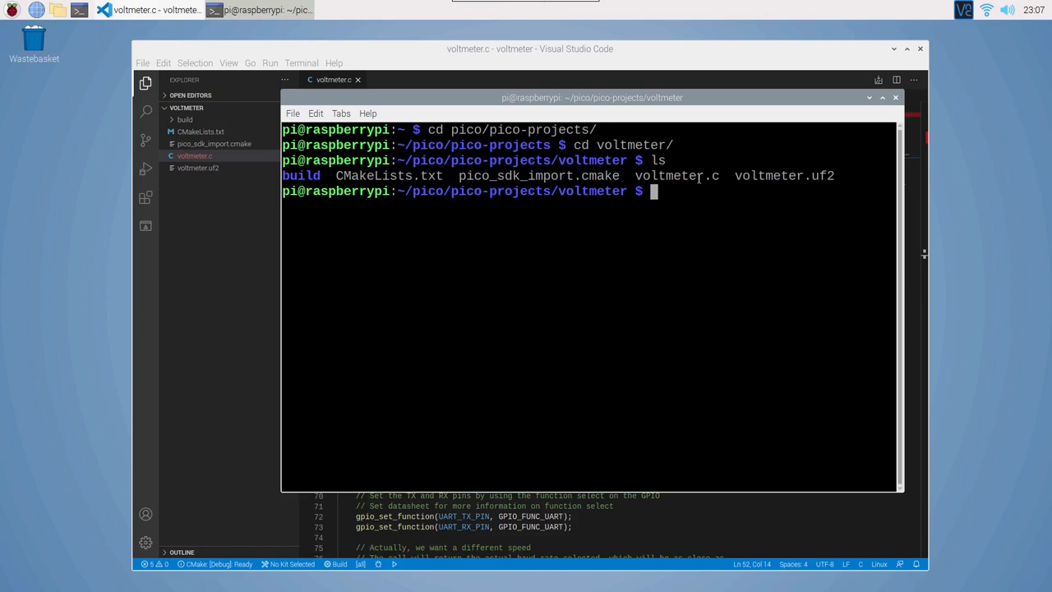
pyautogui.write('cd build')
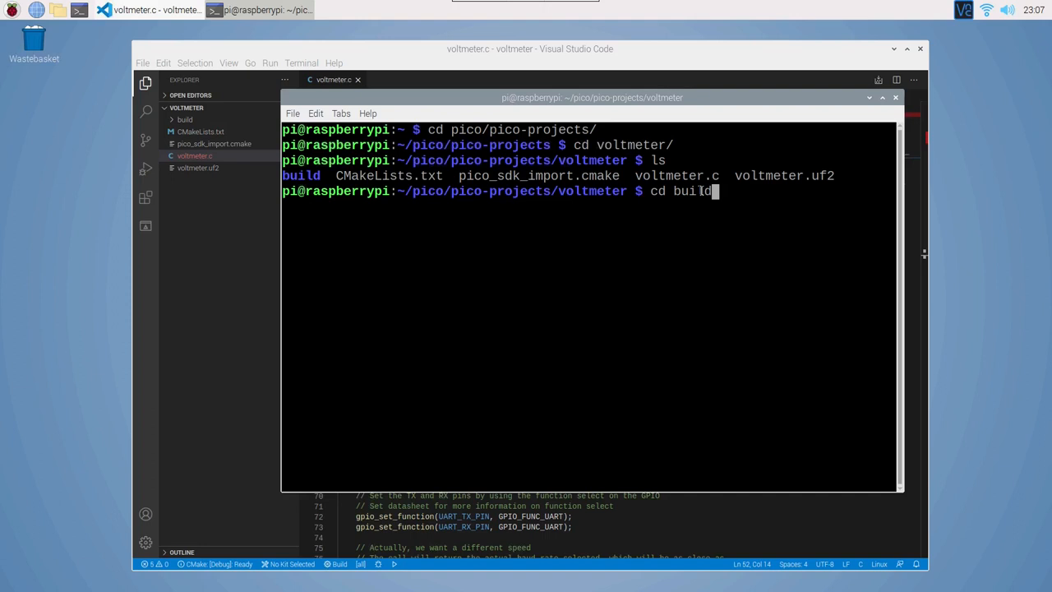
pyautogui.write('cmake ..')
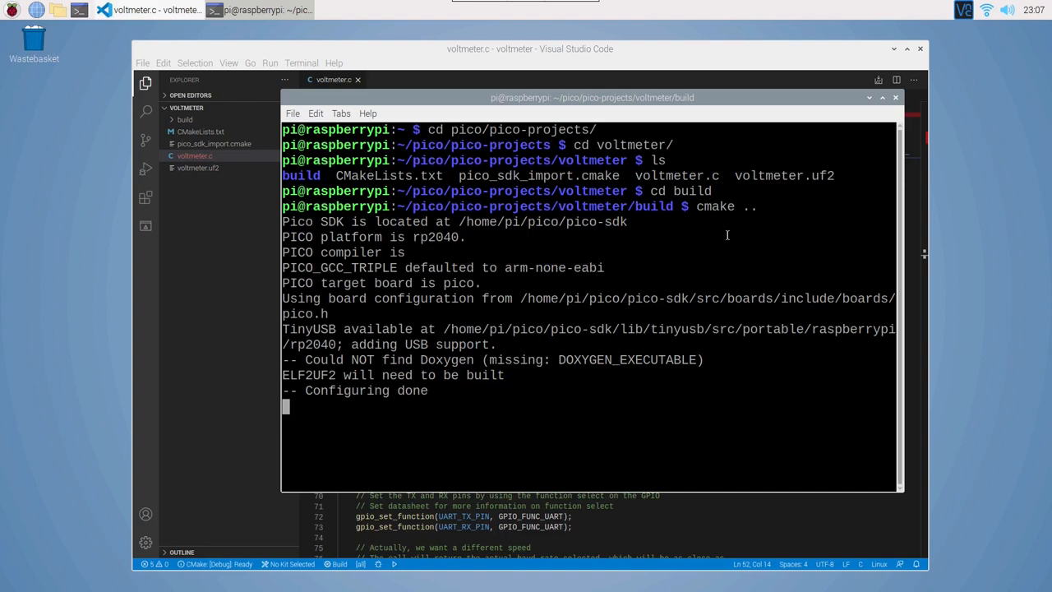
pyautogui.write('make -j2')
pyautogui.write('ls')
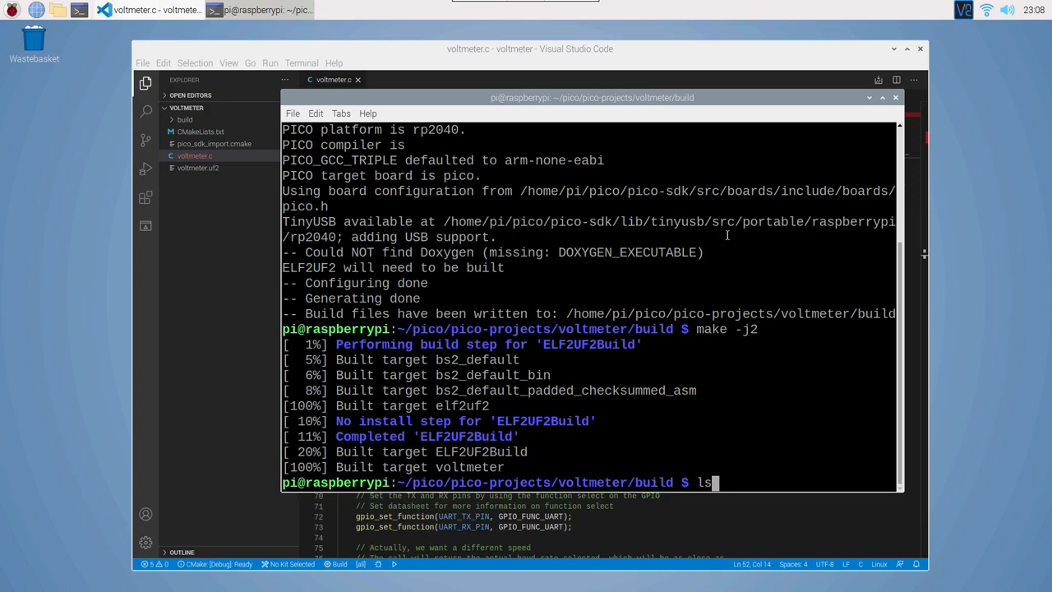
pyautogui.press('Return')
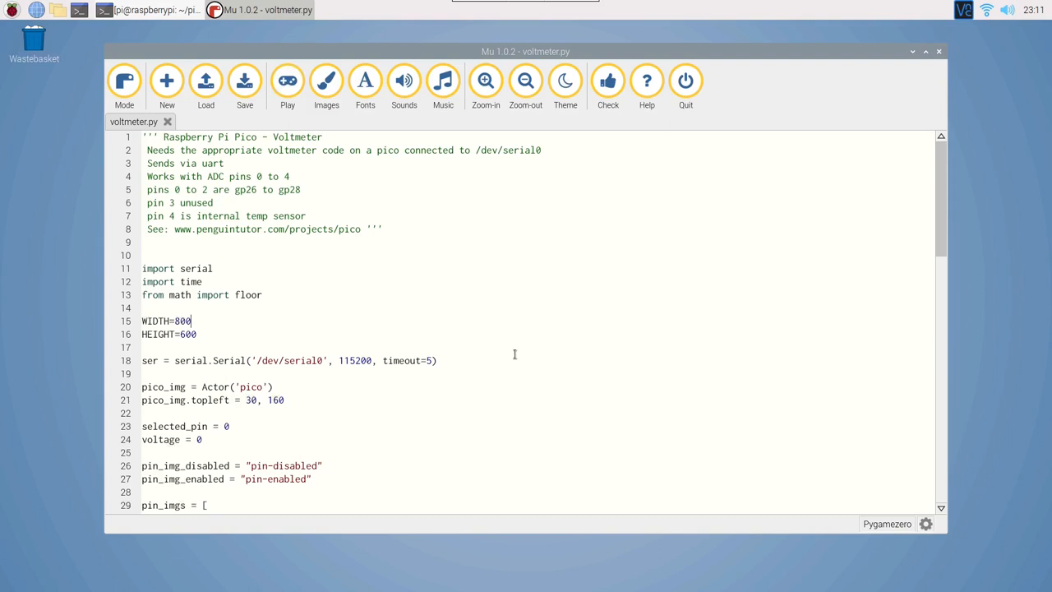
# Step: Scroll voltmeter.py from the imports and serial setup down to the pin image list and draw function
pyautogui.scroll(-3)
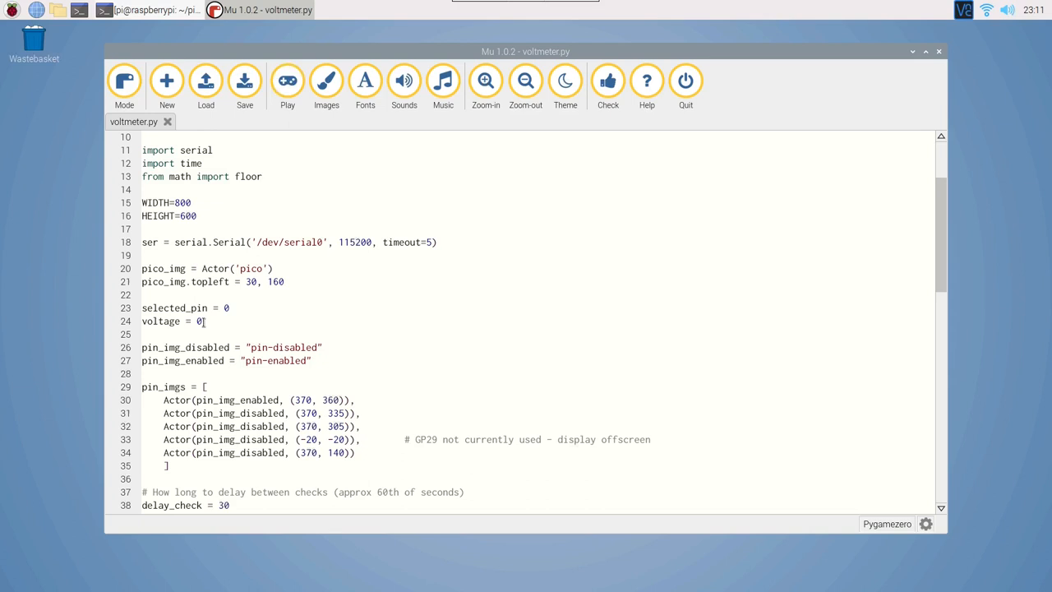
pyautogui.scroll(-3)
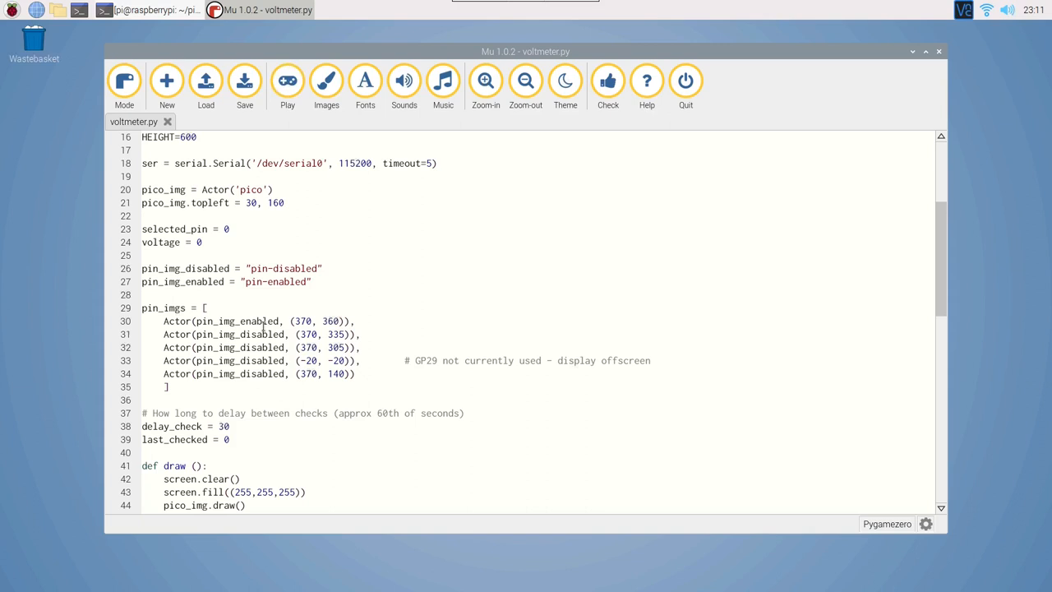
pyautogui.moveTo(401, 368)
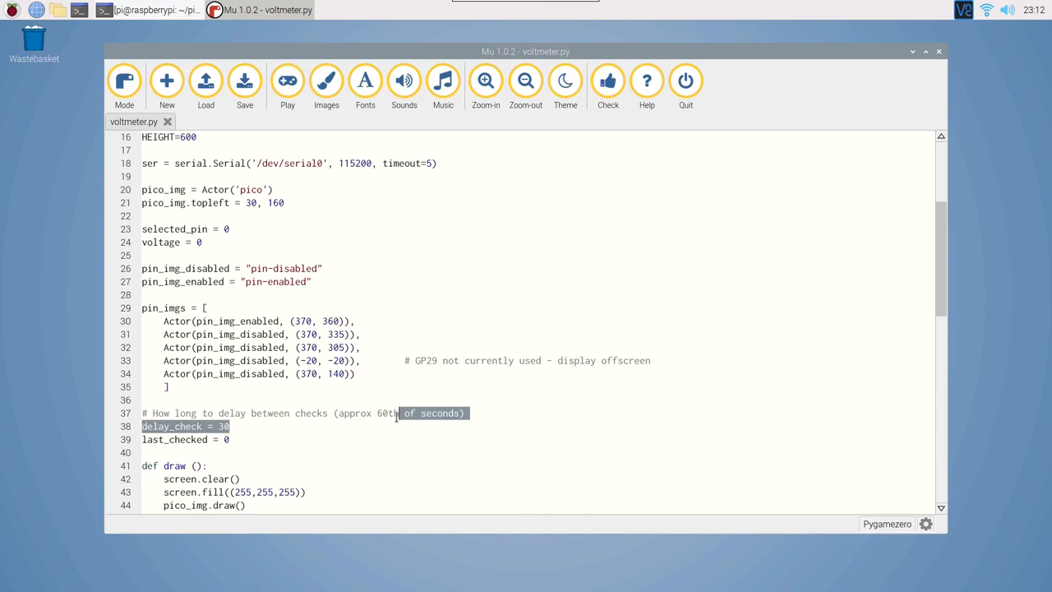
pyautogui.scroll(-3)
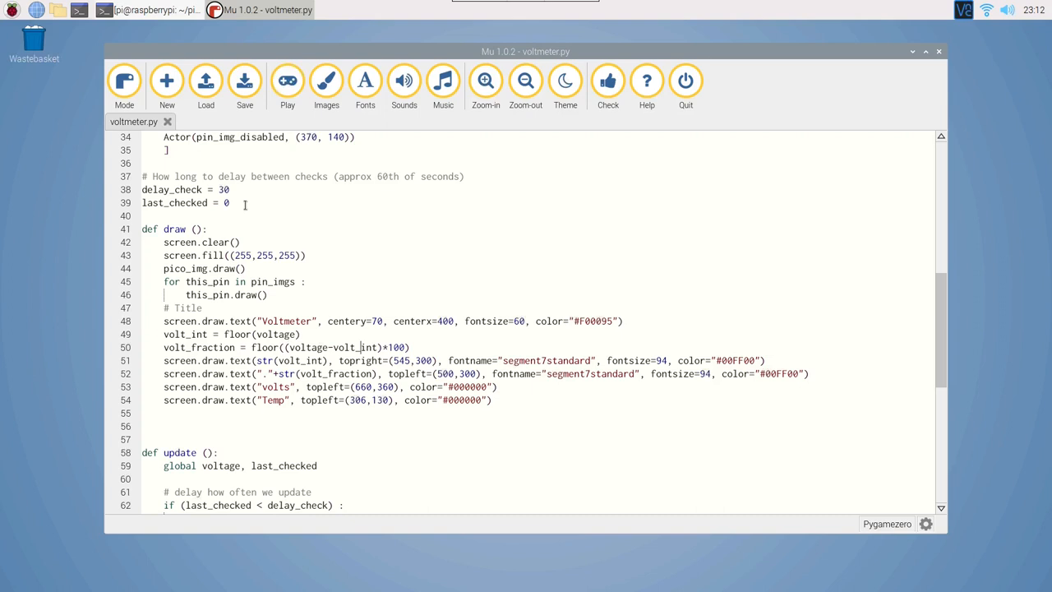
pyautogui.moveTo(163, 270)
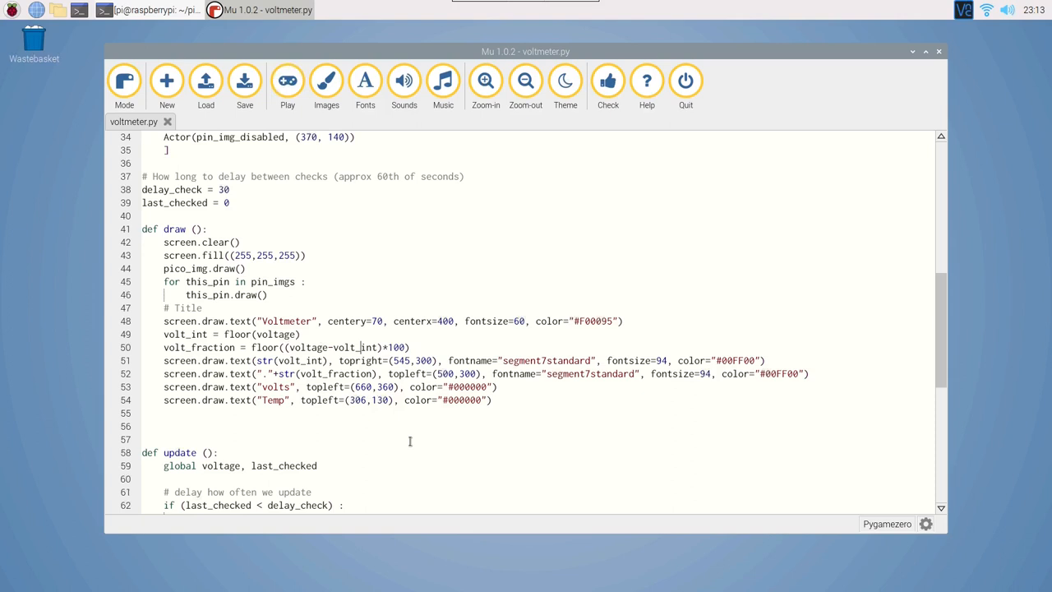
pyautogui.scroll(-3)
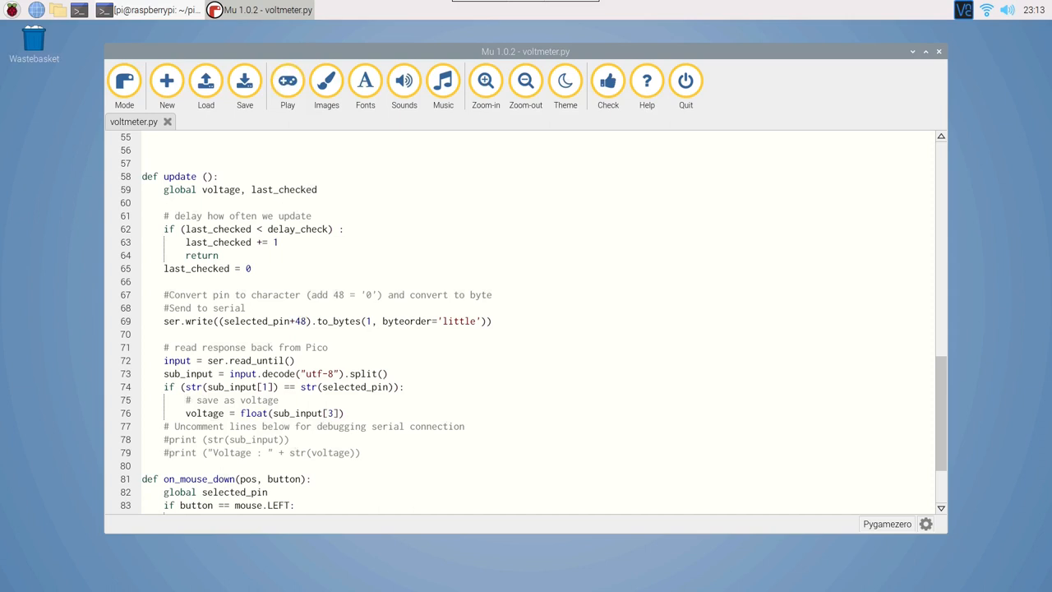
pyautogui.moveTo(329, 432)
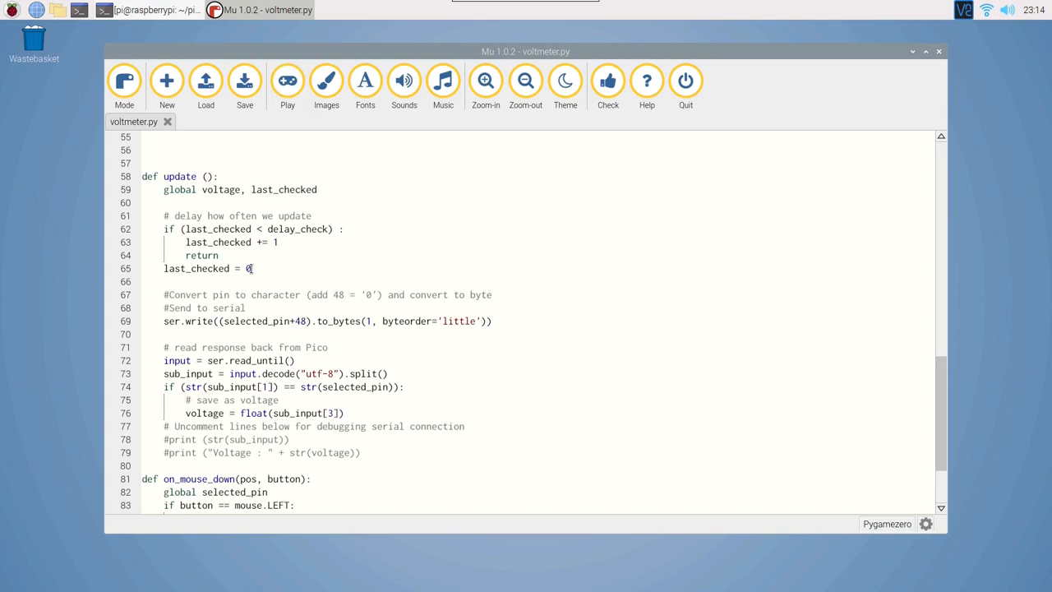
pyautogui.moveTo(260, 347)
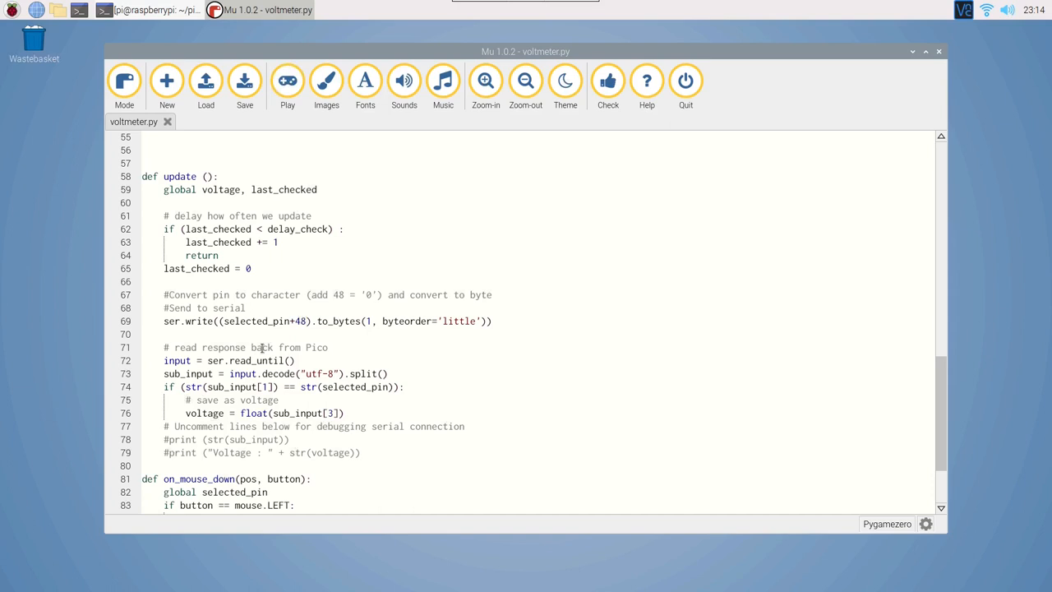
pyautogui.scroll(-3)
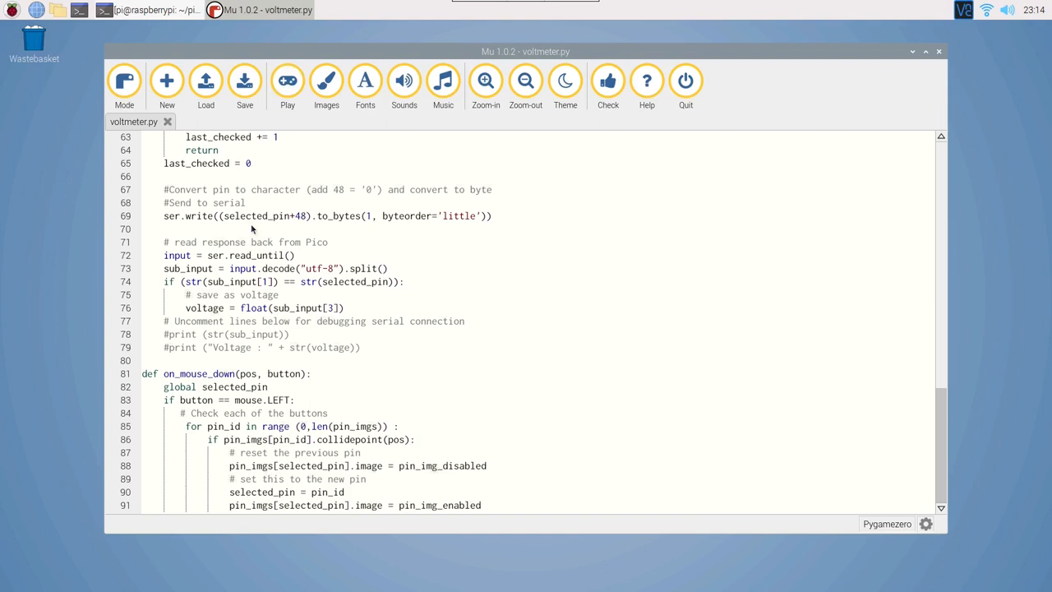
pyautogui.moveTo(286, 224)
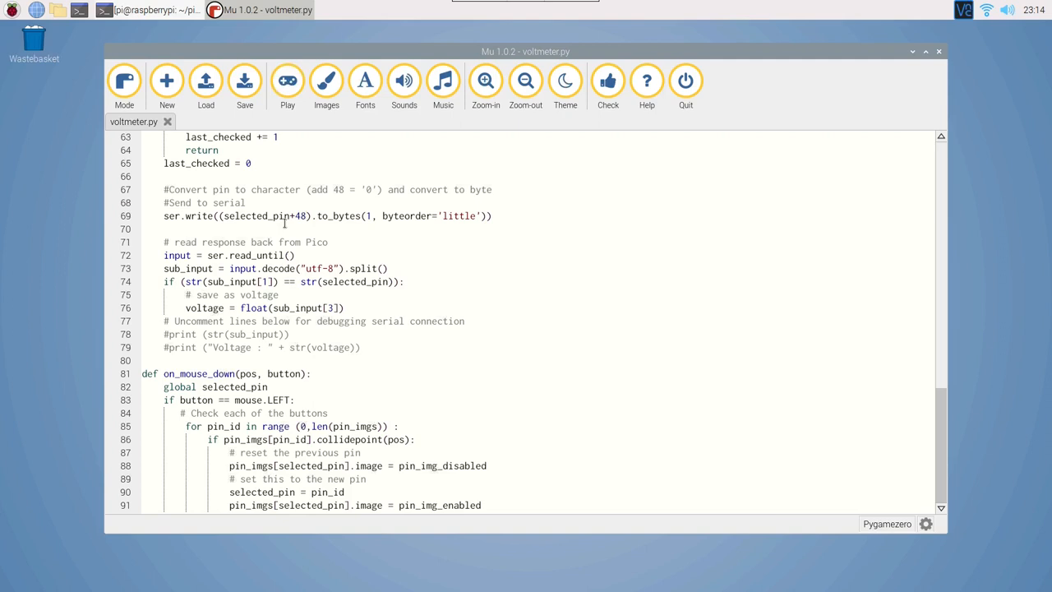
pyautogui.moveTo(345, 220)
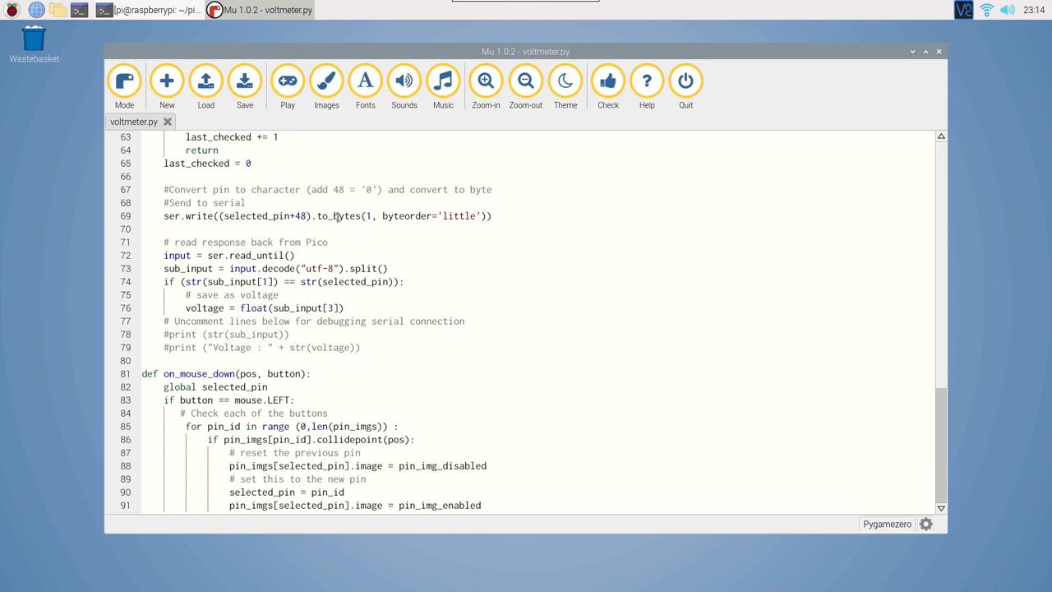
pyautogui.moveTo(408, 227)
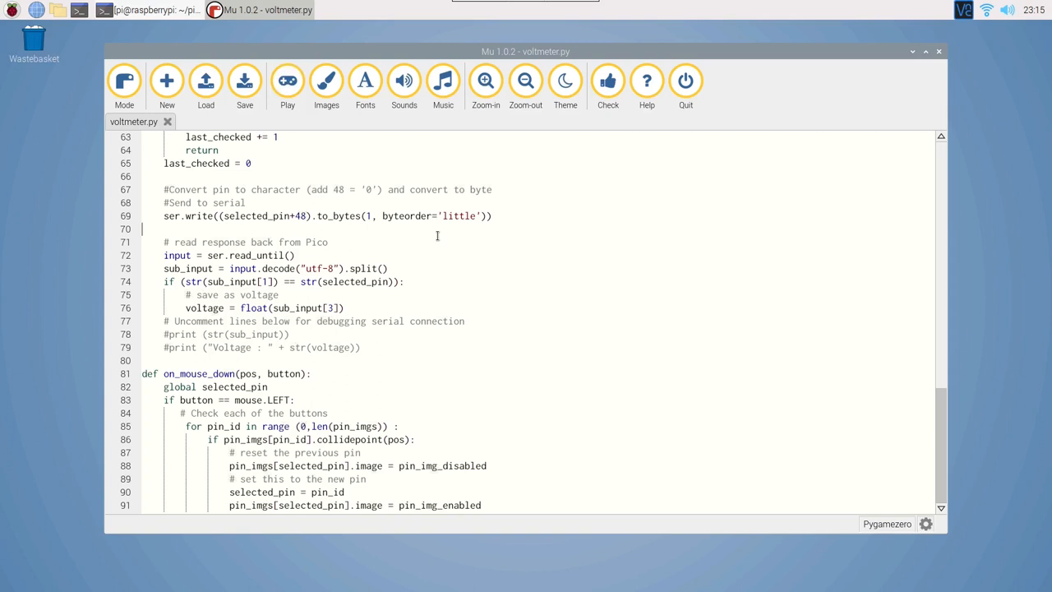
pyautogui.moveTo(467, 239)
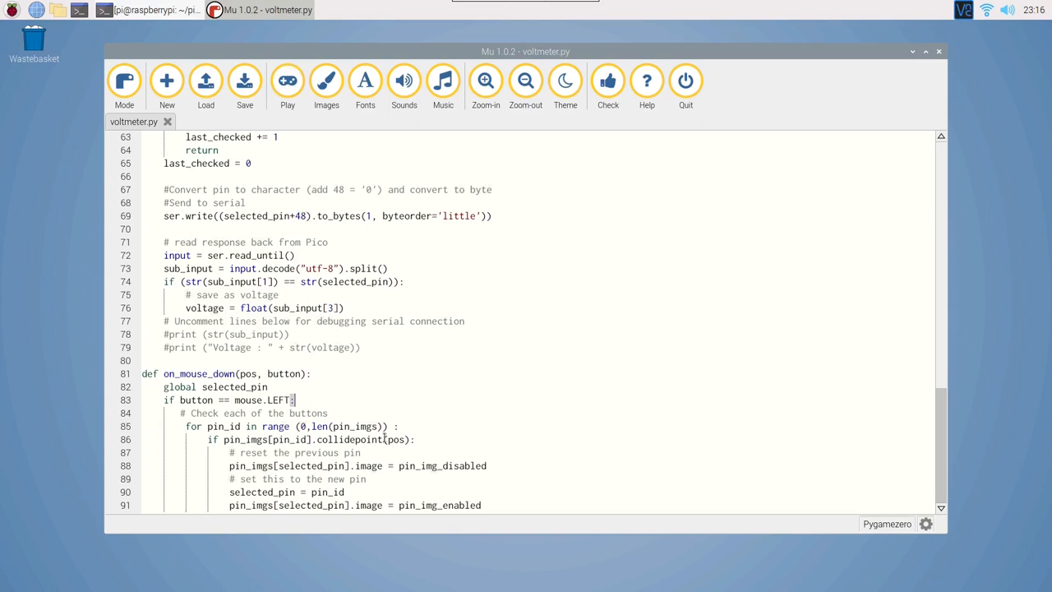
# Step: Launch voltmeter.py so the Pygame Zero window shows the Pico pins reading 0.1 volts
pyautogui.click(286, 82)
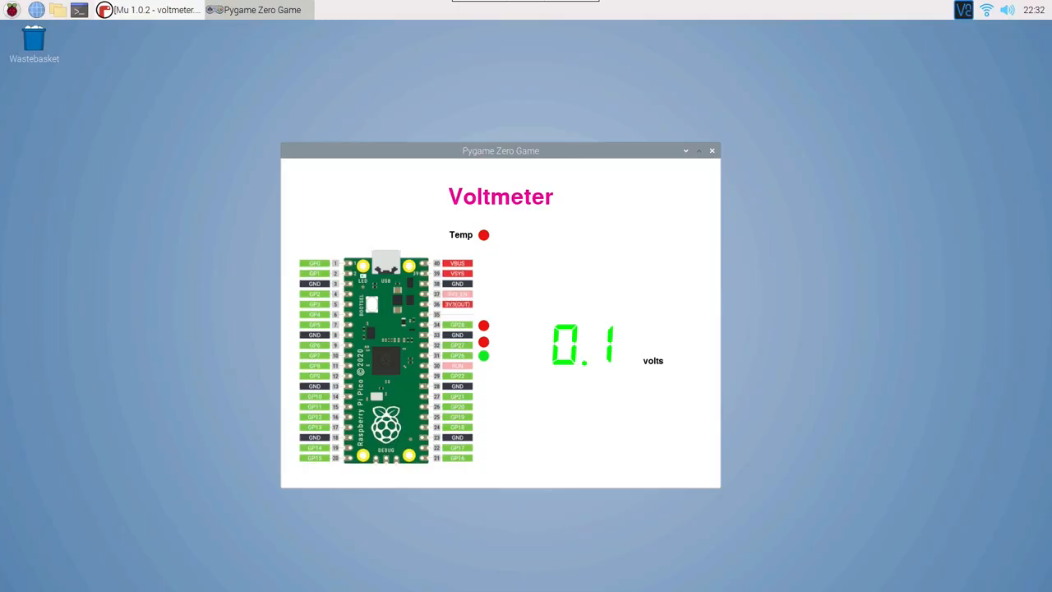